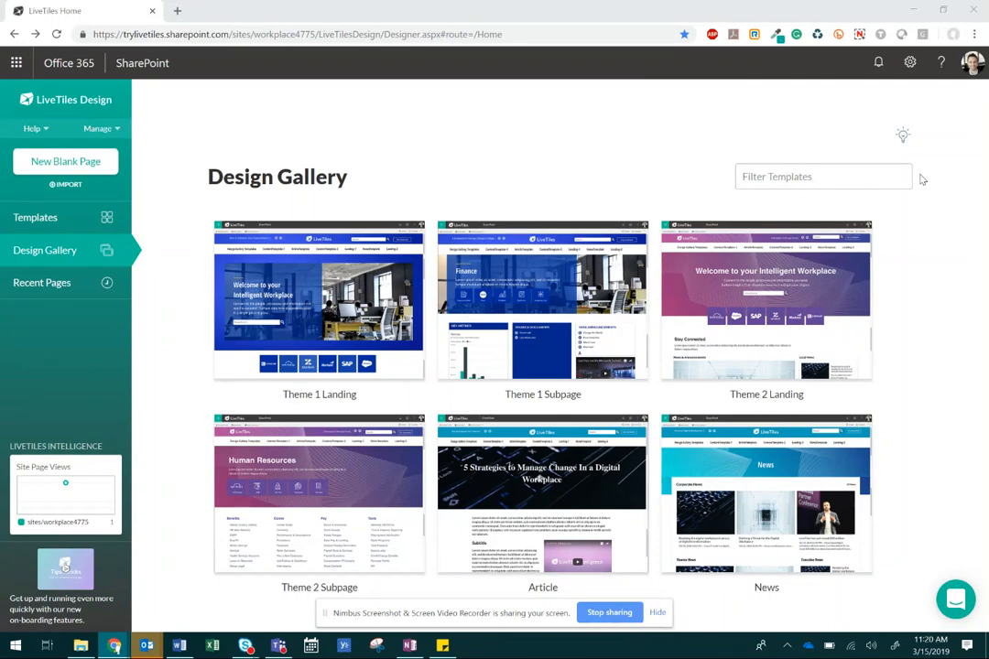
{"action": "mouse_move", "coordinate": [927, 166]}
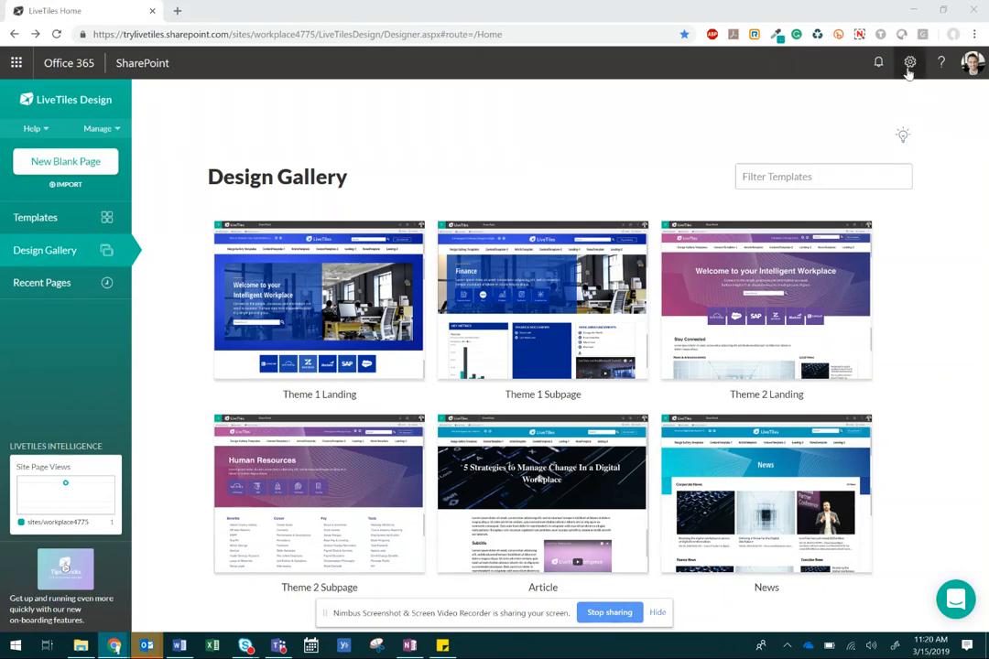
Step: From the settings gear, reach Site contents for LiveTiles Design and its New menu
{"action": "left_click", "coordinate": [908, 62]}
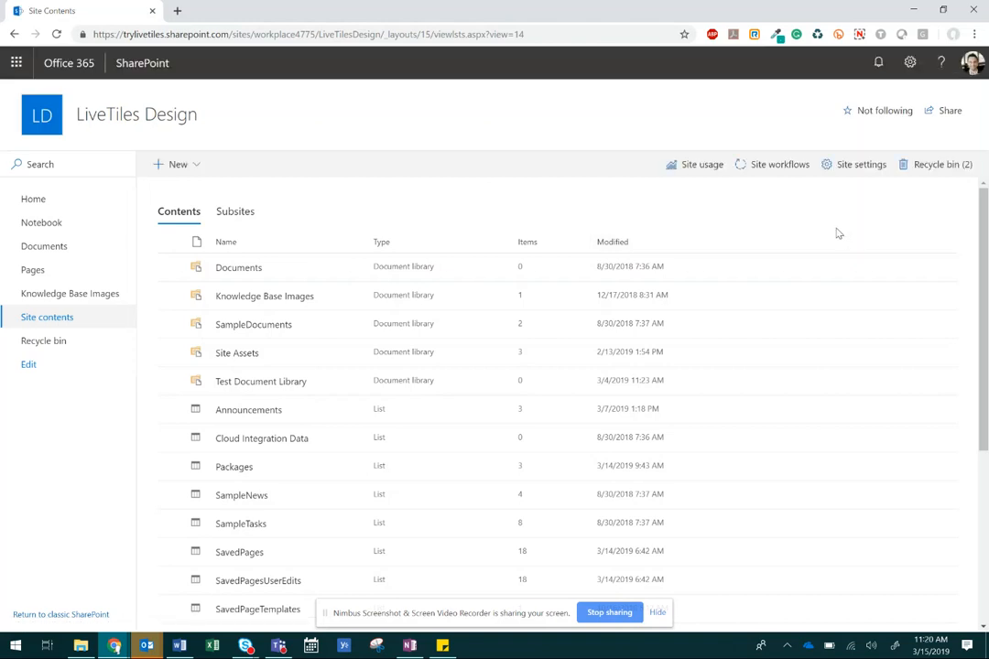
{"action": "mouse_move", "coordinate": [150, 170]}
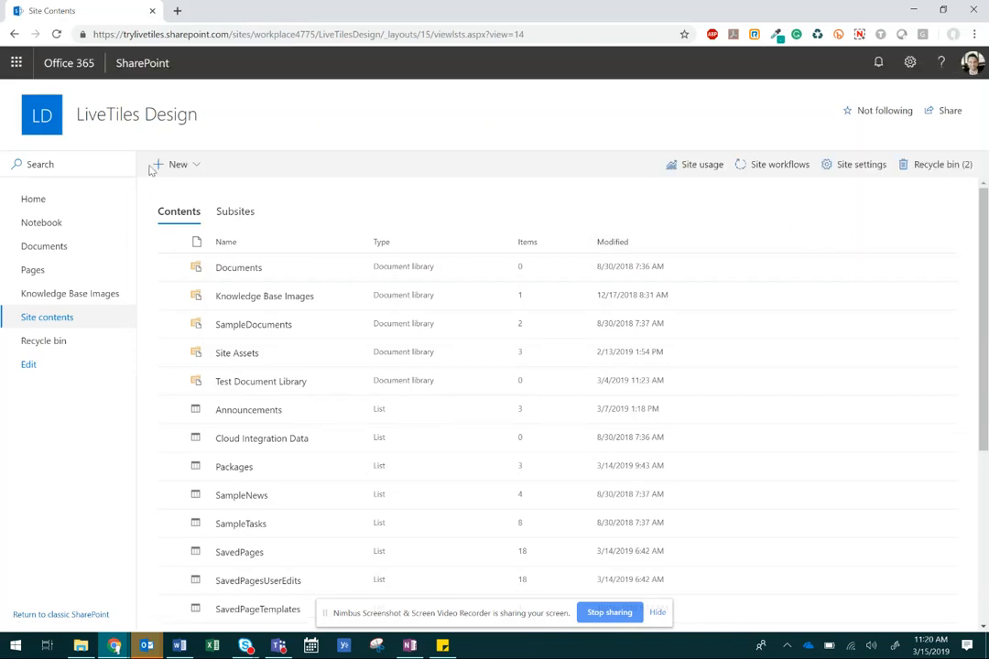
{"action": "mouse_move", "coordinate": [177, 165]}
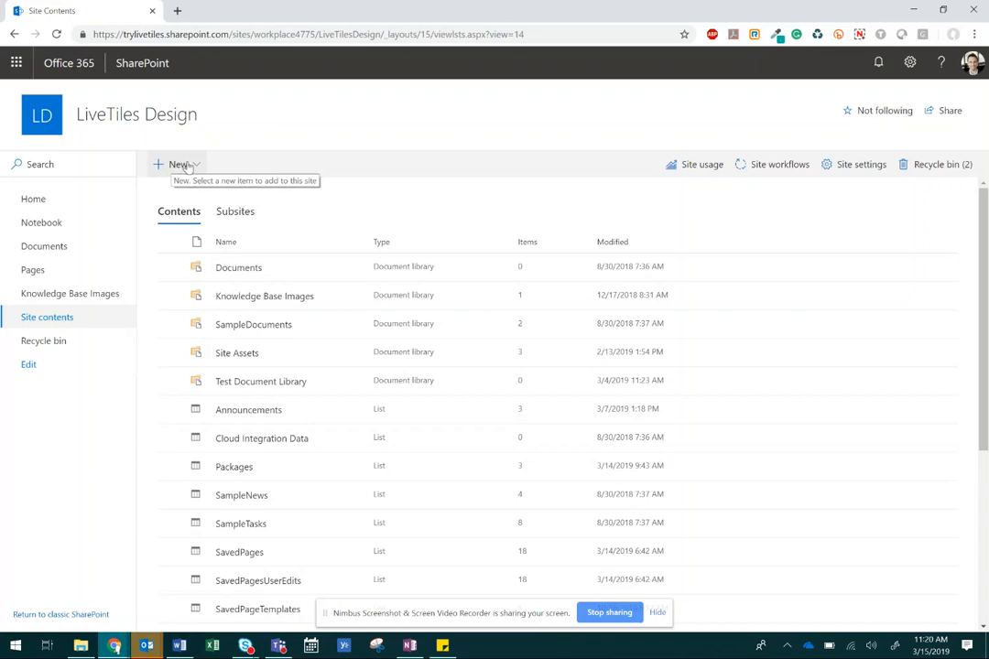
{"action": "left_click", "coordinate": [176, 165]}
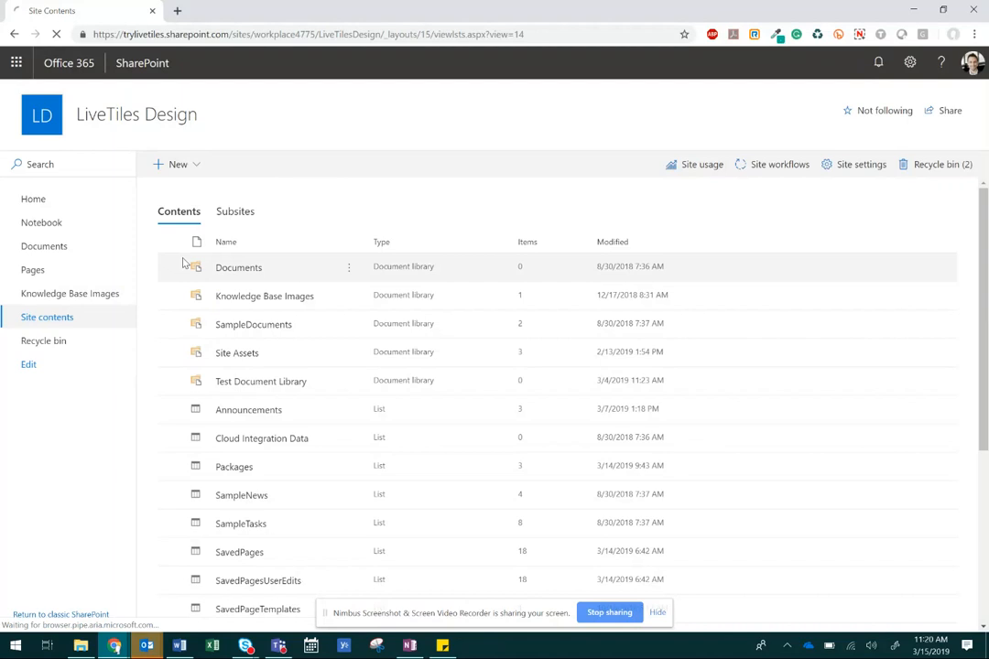
Step: From the app catalogue, search 'ann' and create an Announcements list named Test
{"action": "left_click", "coordinate": [176, 165]}
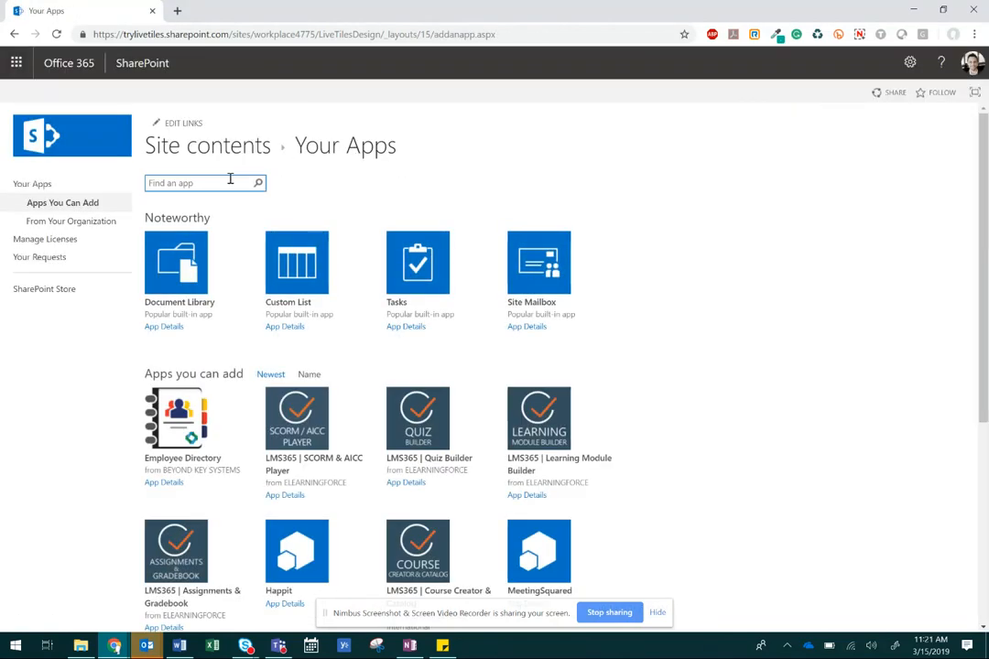
{"action": "type", "text": "ann"}
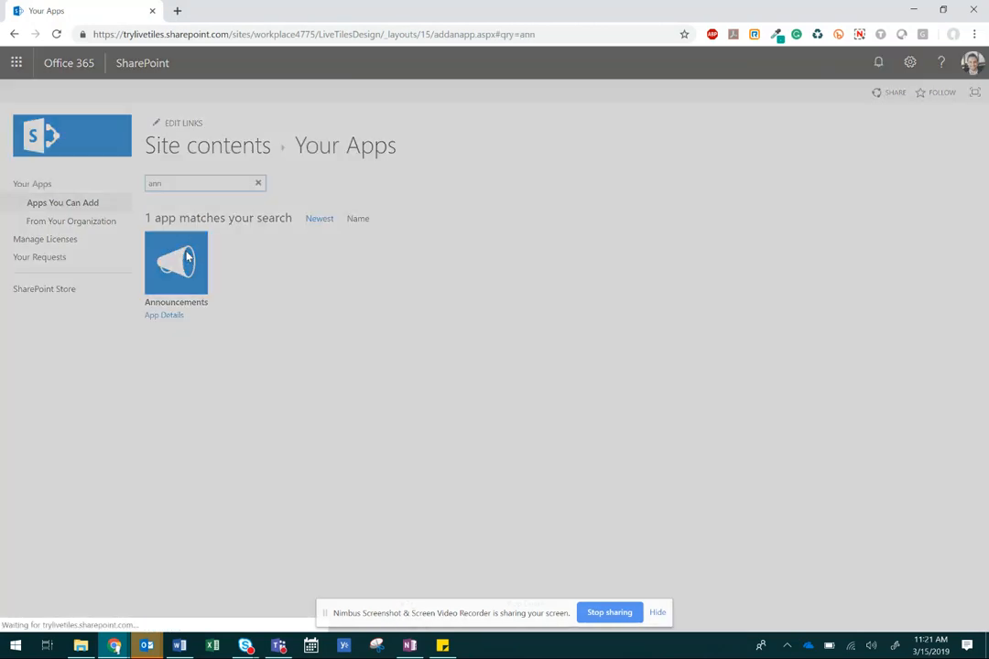
{"action": "left_click", "coordinate": [176, 263]}
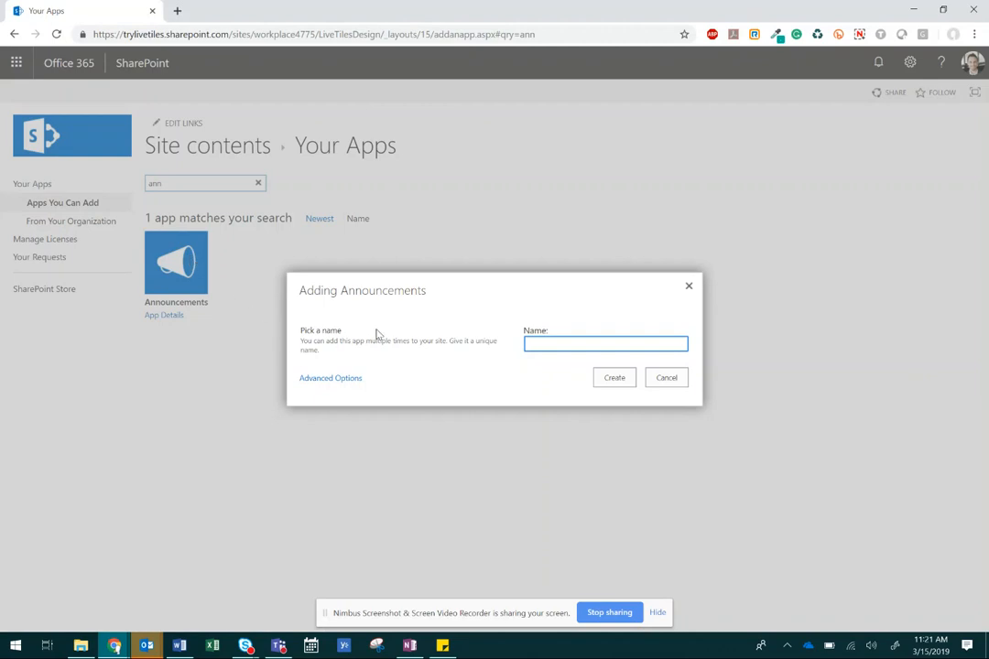
{"action": "mouse_move", "coordinate": [382, 326]}
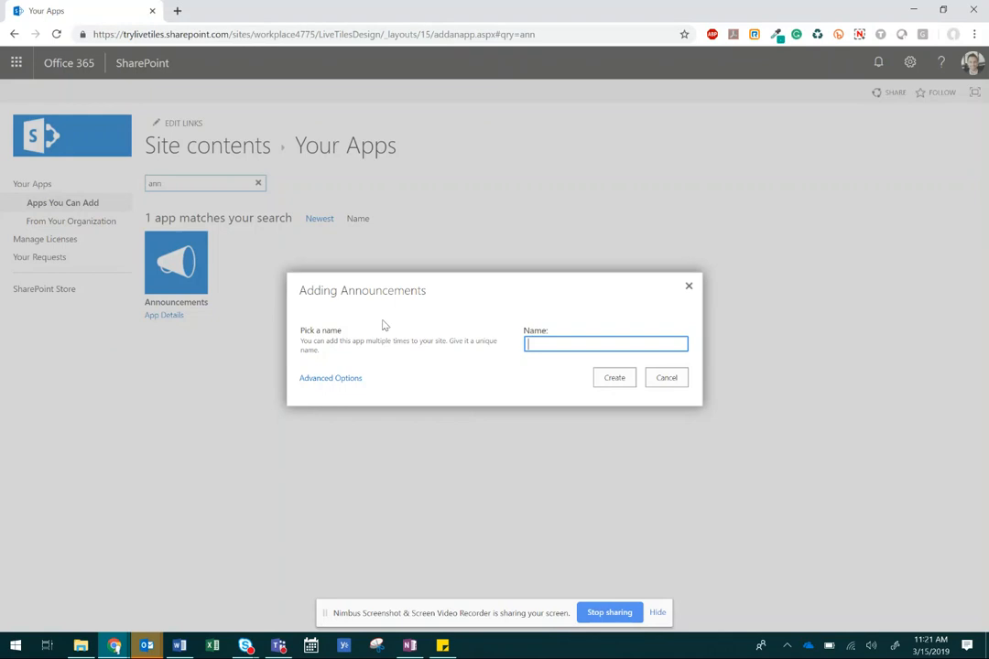
{"action": "mouse_move", "coordinate": [374, 318]}
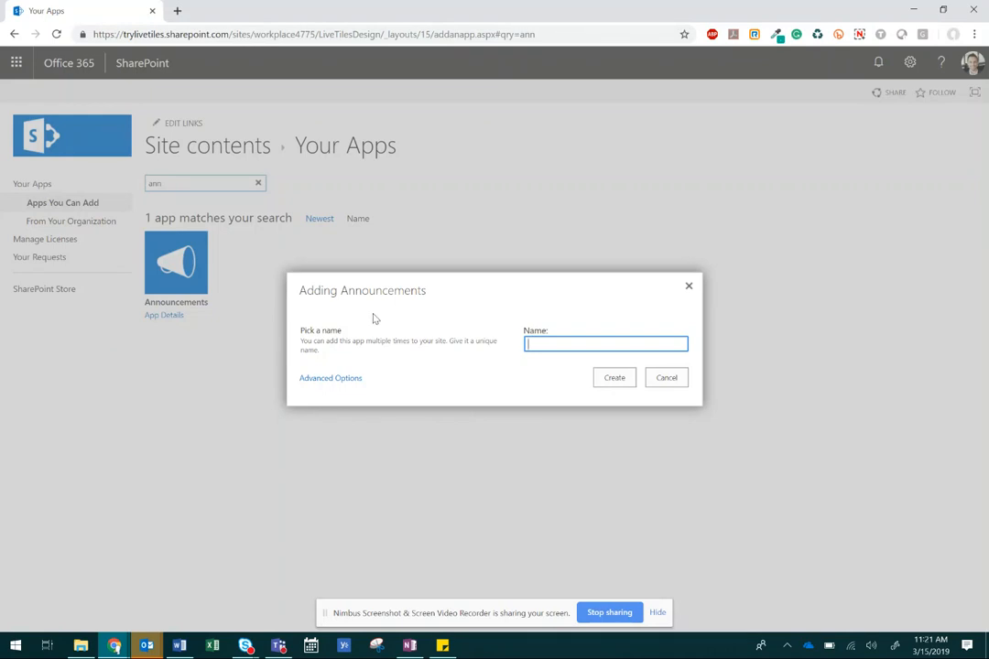
{"action": "type", "text": "Test"}
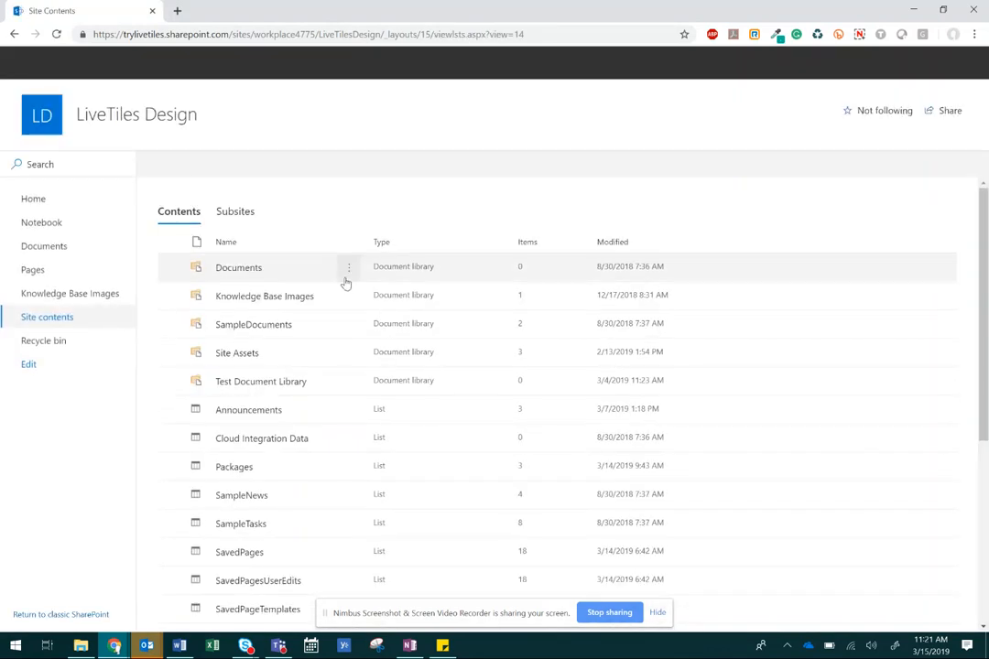
Step: Enter the empty Test list and start editing its All Items view
{"action": "scroll", "scroll_direction": "down", "scroll_amount": 3}
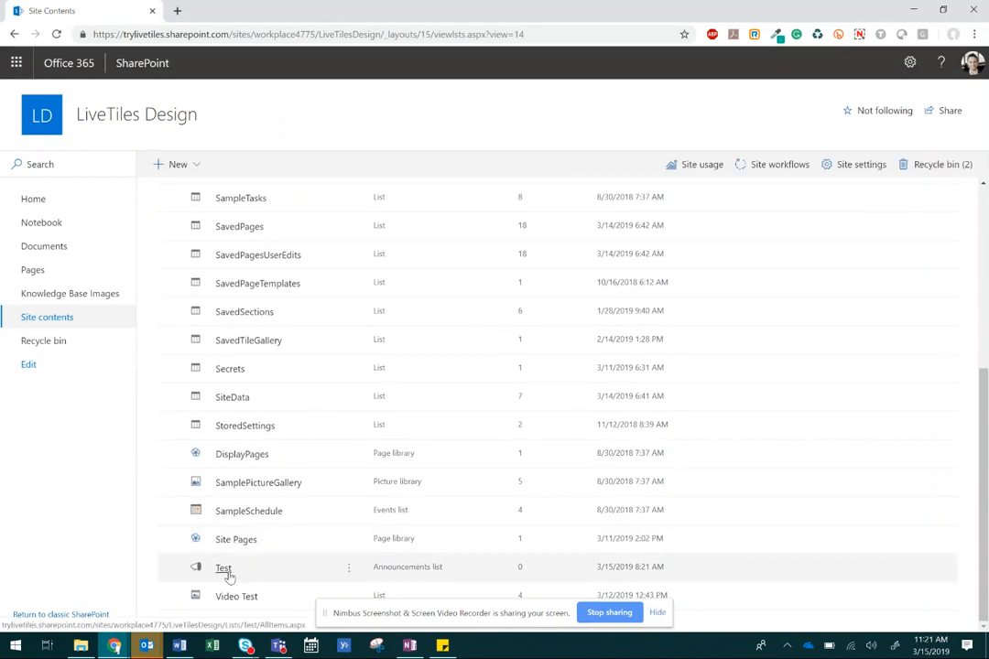
{"action": "left_click", "coordinate": [223, 568]}
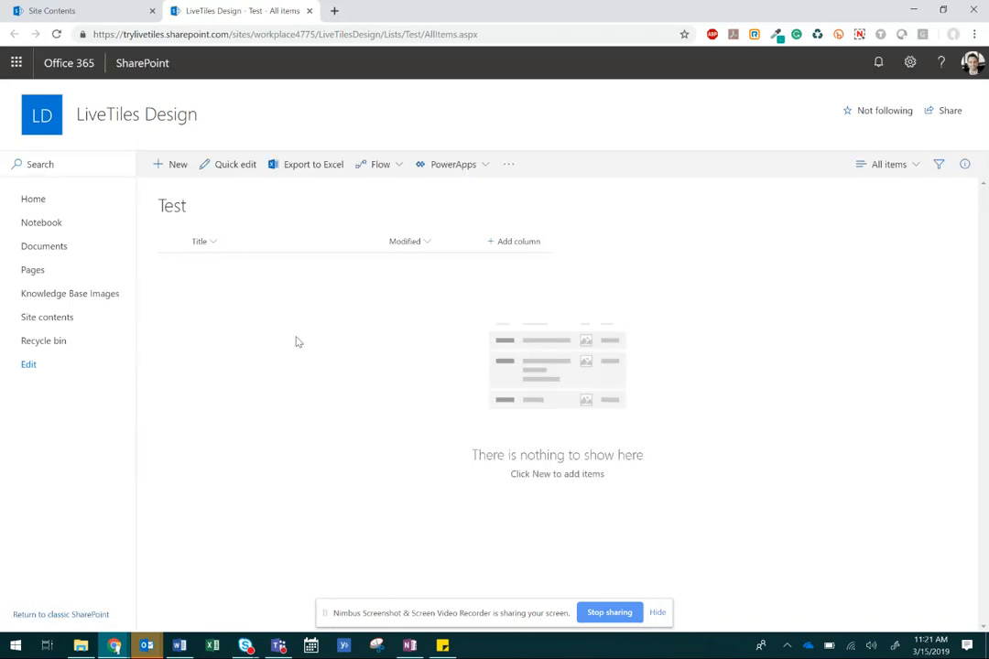
{"action": "mouse_move", "coordinate": [886, 165]}
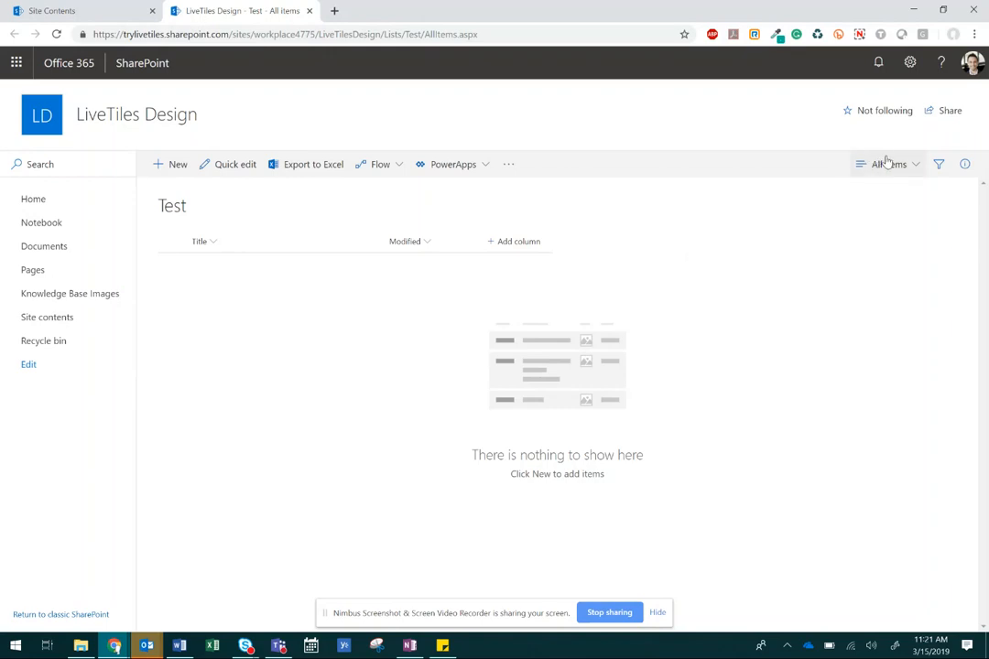
{"action": "left_click", "coordinate": [888, 164]}
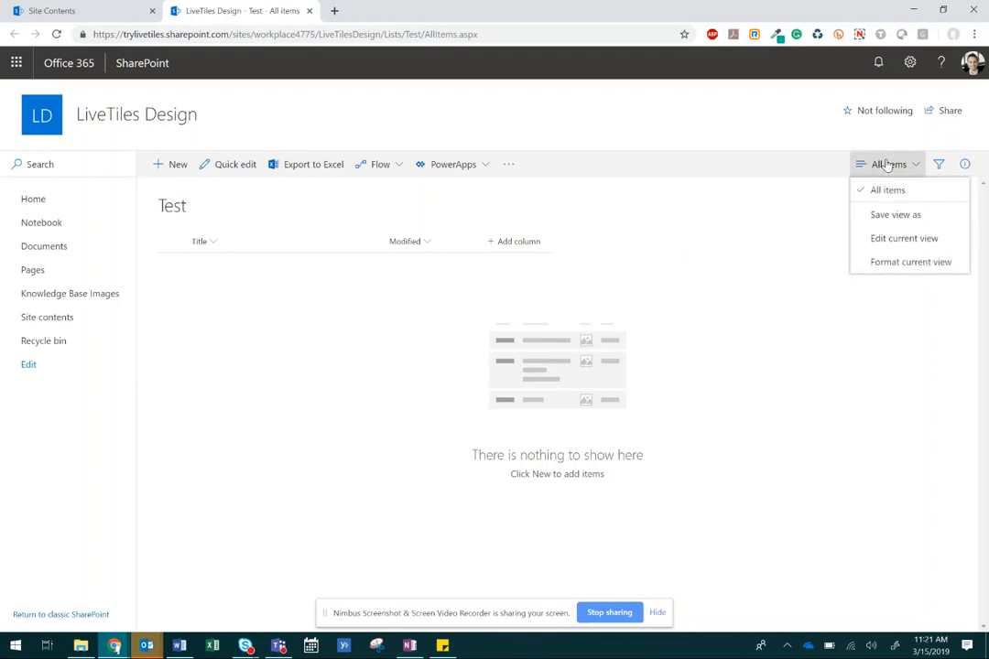
{"action": "mouse_move", "coordinate": [905, 238]}
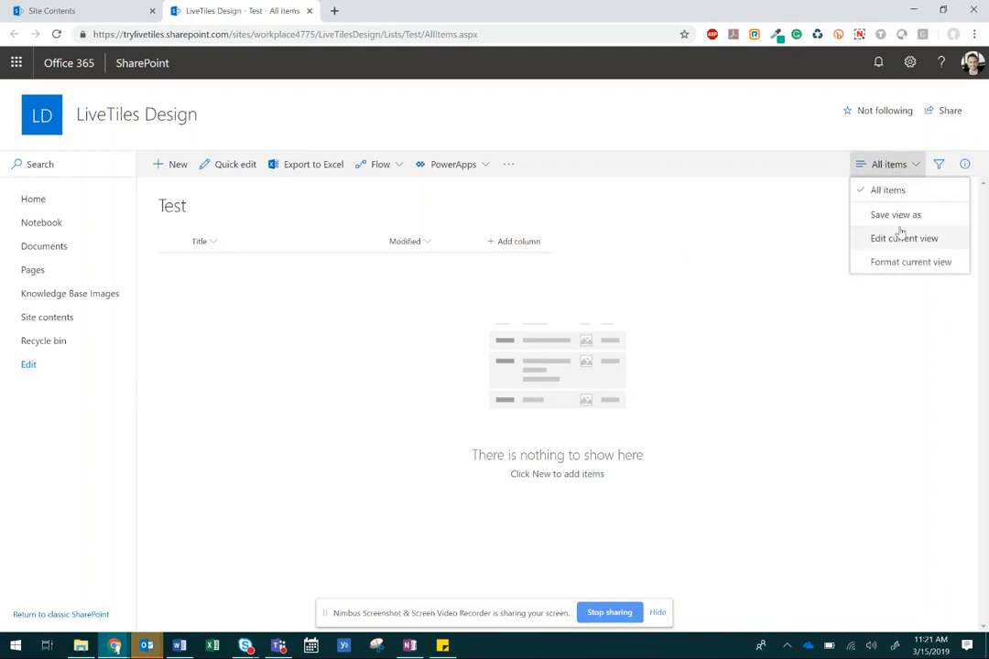
{"action": "mouse_move", "coordinate": [904, 238]}
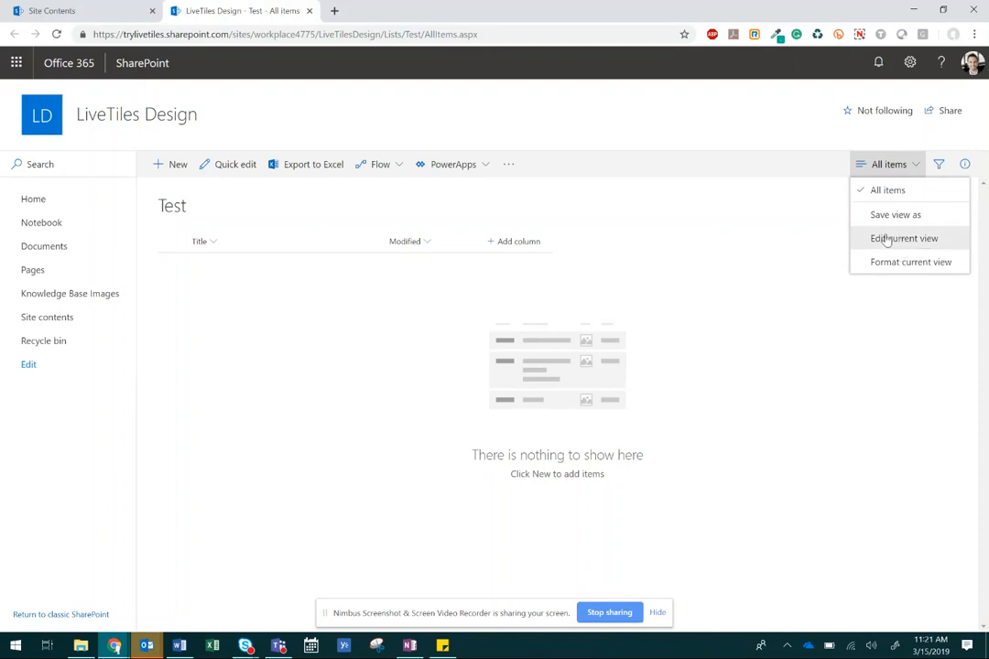
{"action": "left_click", "coordinate": [905, 238]}
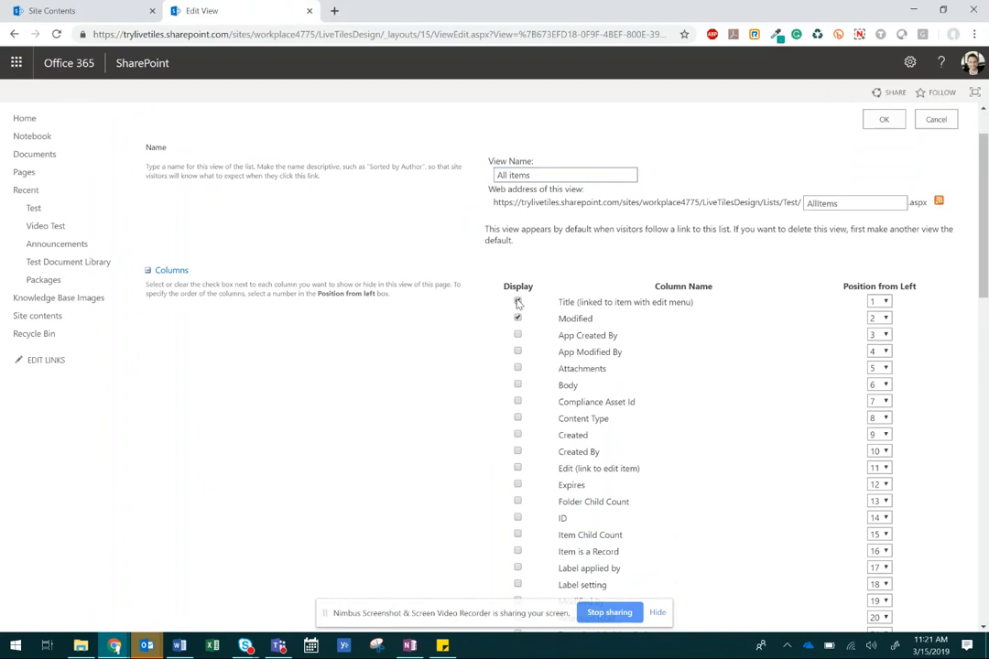
Step: Show only Attachments, Body and Title columns in the view and confirm with OK
{"action": "scroll", "scroll_direction": "down", "scroll_amount": 3}
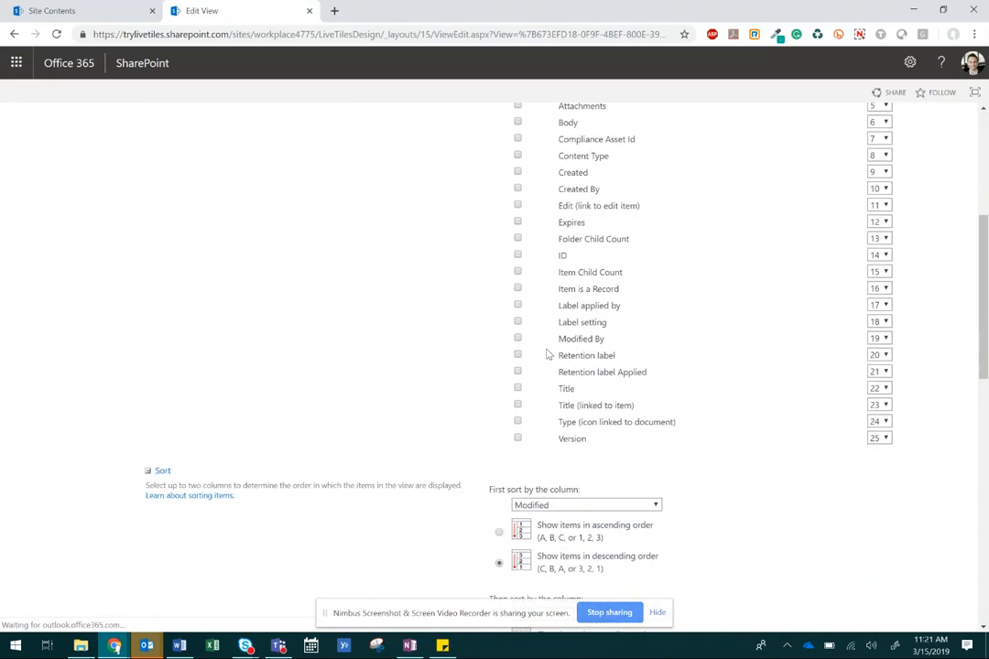
{"action": "scroll", "scroll_direction": "up", "scroll_amount": 3}
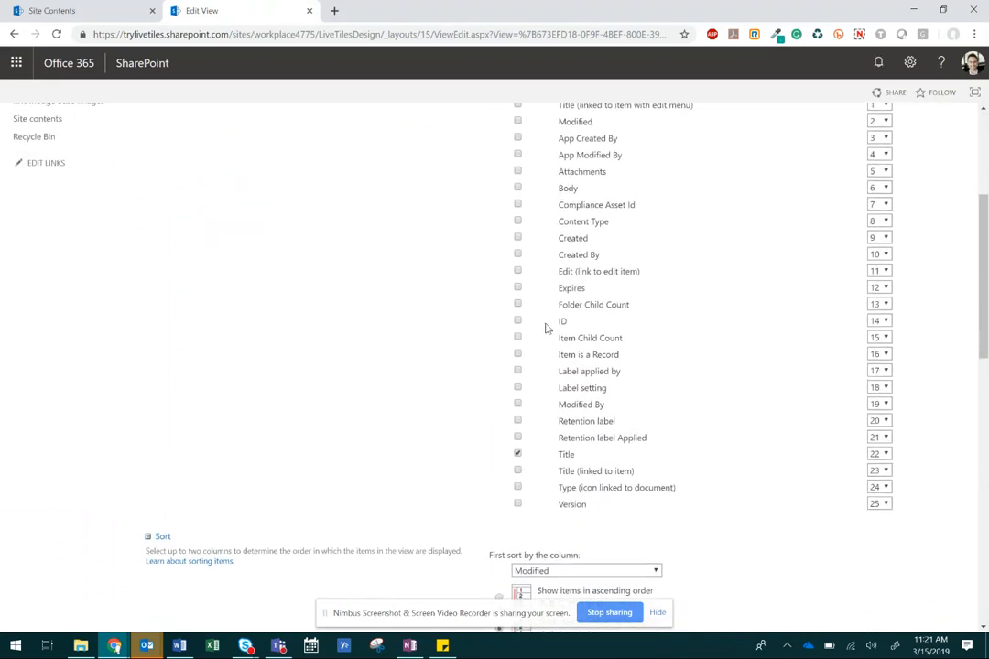
{"action": "left_click", "coordinate": [516, 186]}
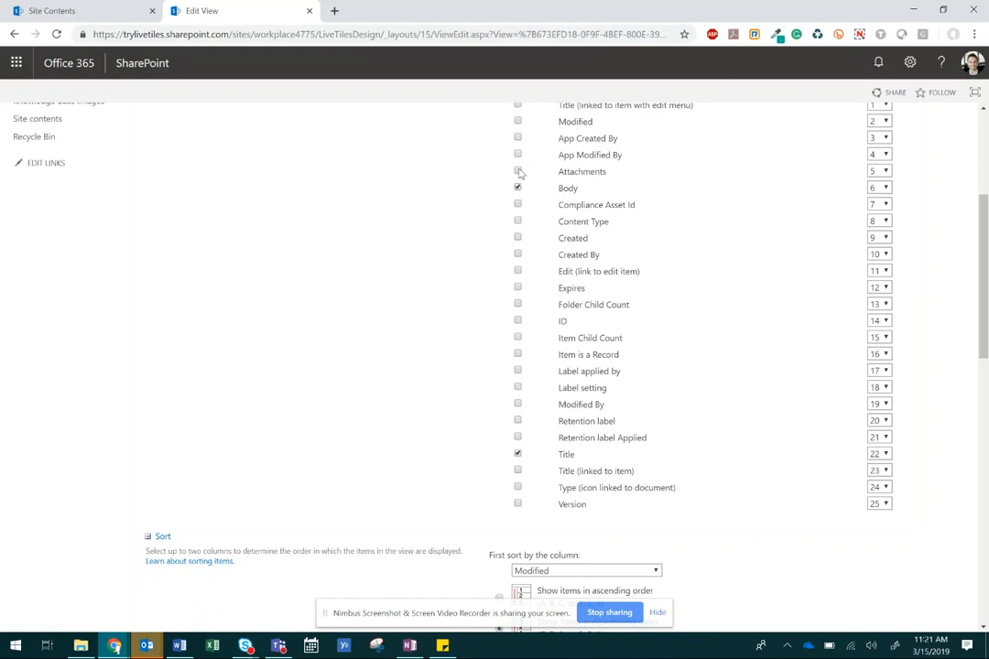
{"action": "scroll", "scroll_direction": "up", "scroll_amount": 3}
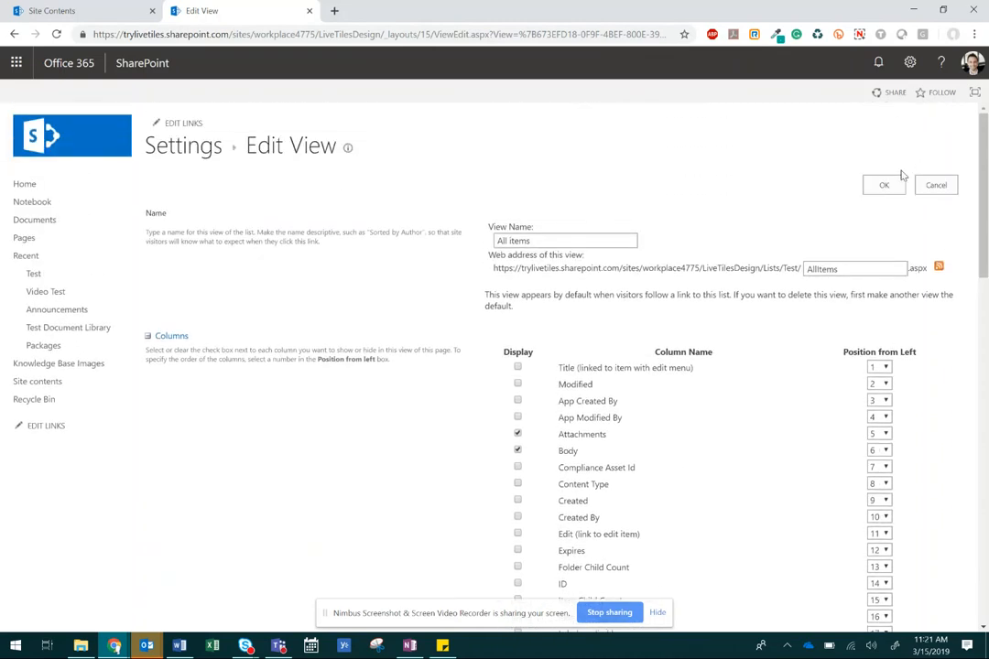
{"action": "left_click", "coordinate": [883, 185]}
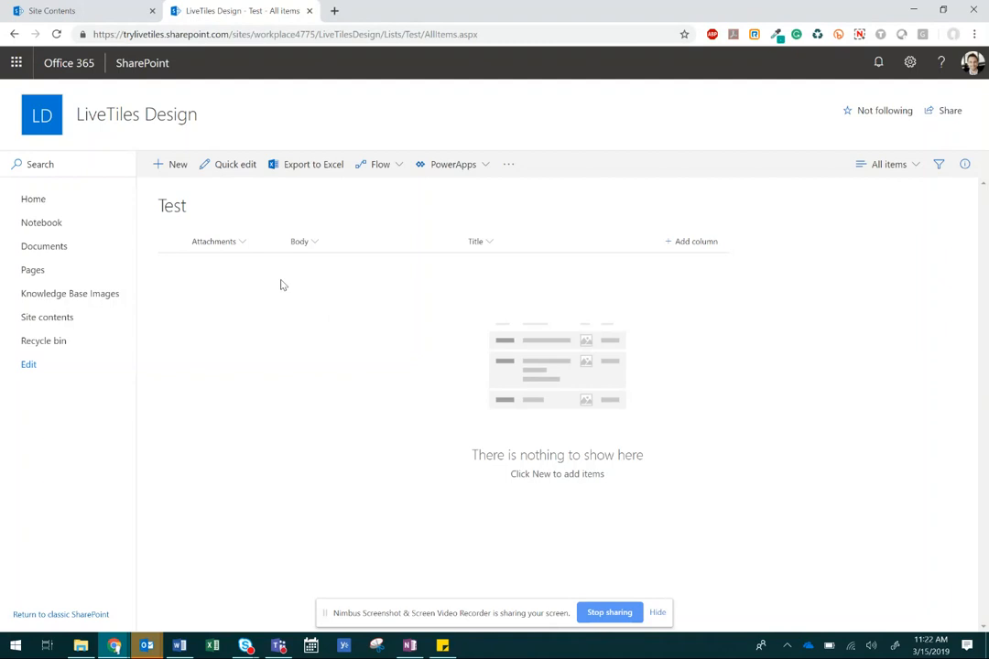
{"action": "mouse_move", "coordinate": [168, 168]}
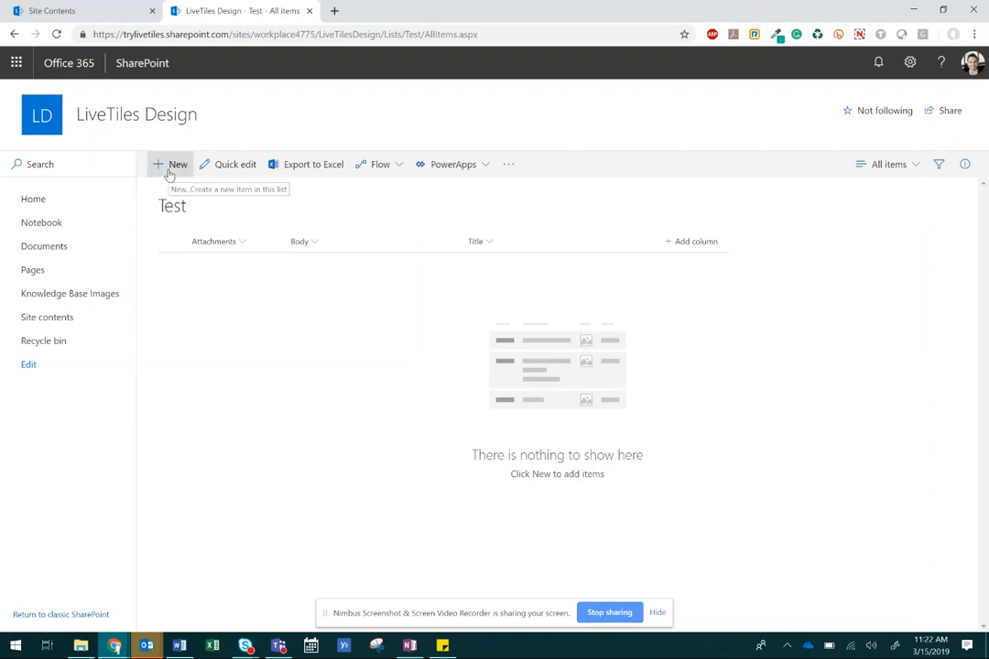
{"action": "left_click", "coordinate": [168, 164]}
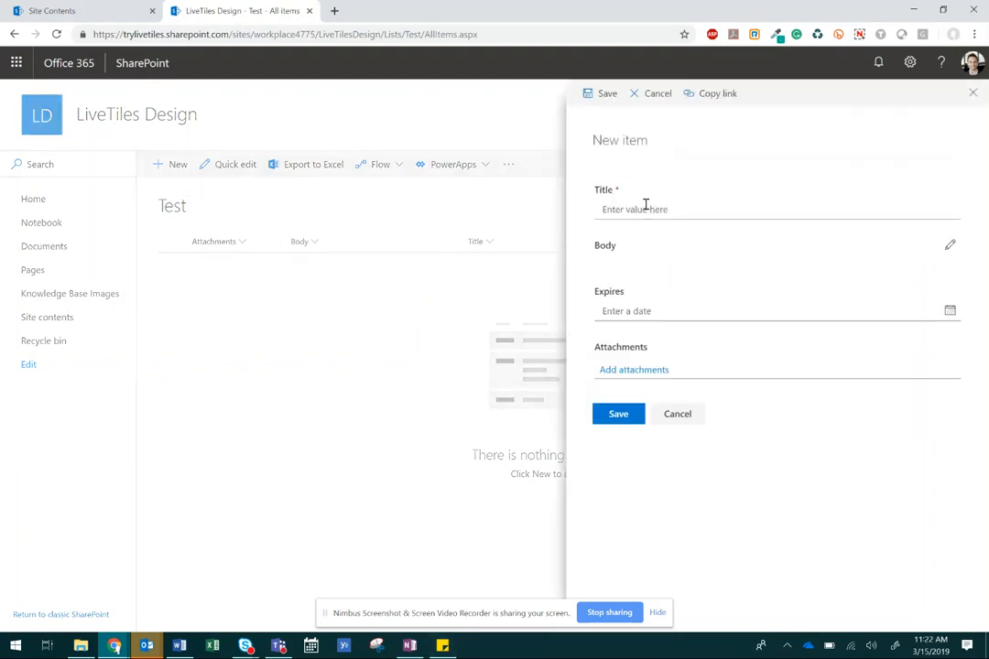
{"action": "mouse_move", "coordinate": [641, 311]}
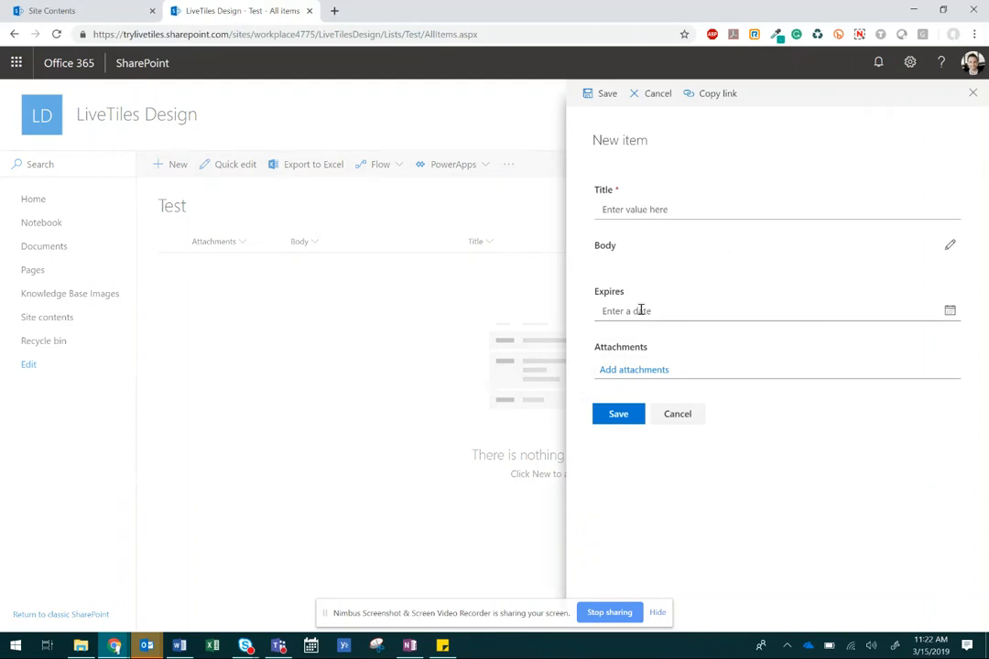
{"action": "mouse_move", "coordinate": [643, 271]}
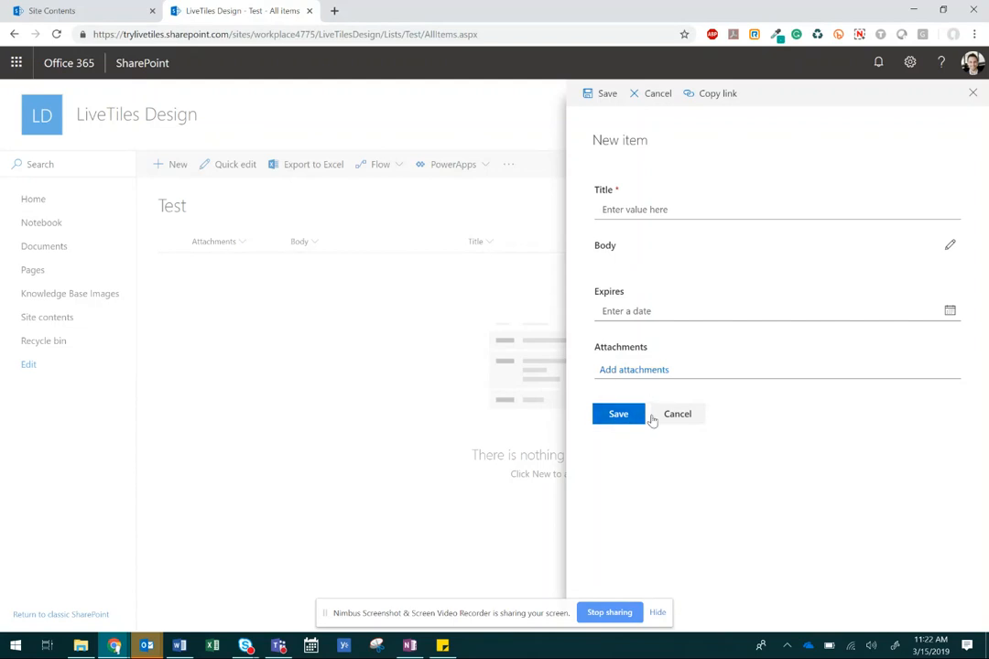
{"action": "left_click", "coordinate": [677, 414]}
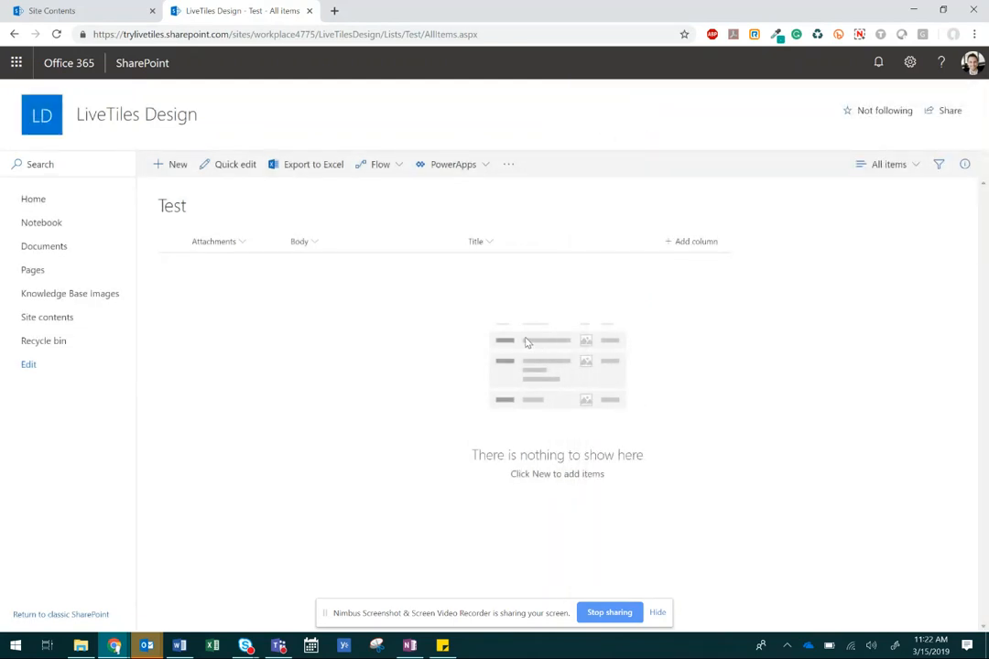
{"action": "mouse_move", "coordinate": [527, 333]}
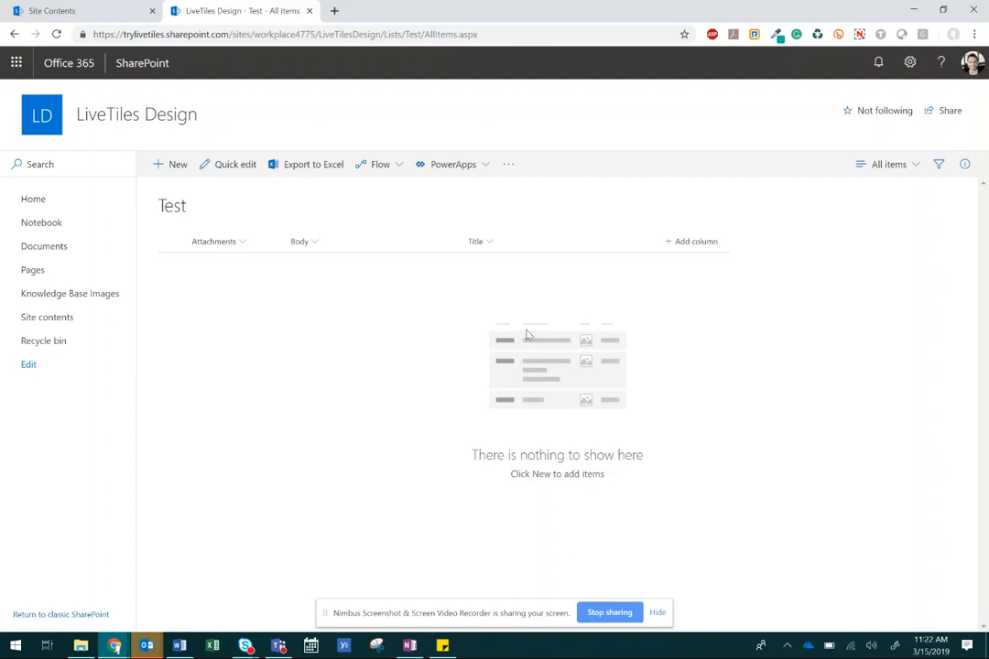
{"action": "mouse_move", "coordinate": [520, 366]}
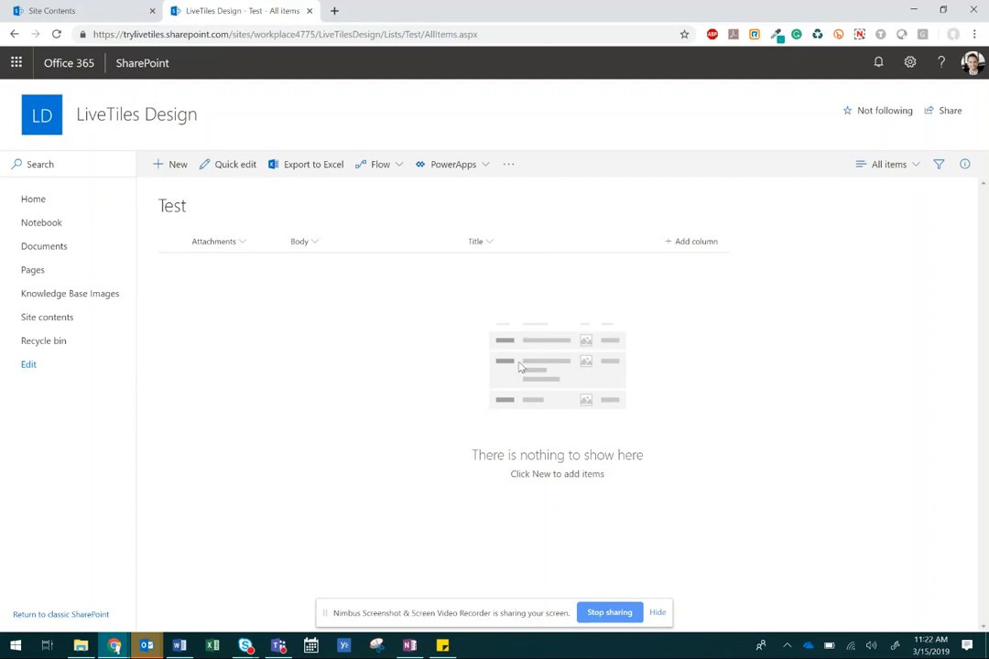